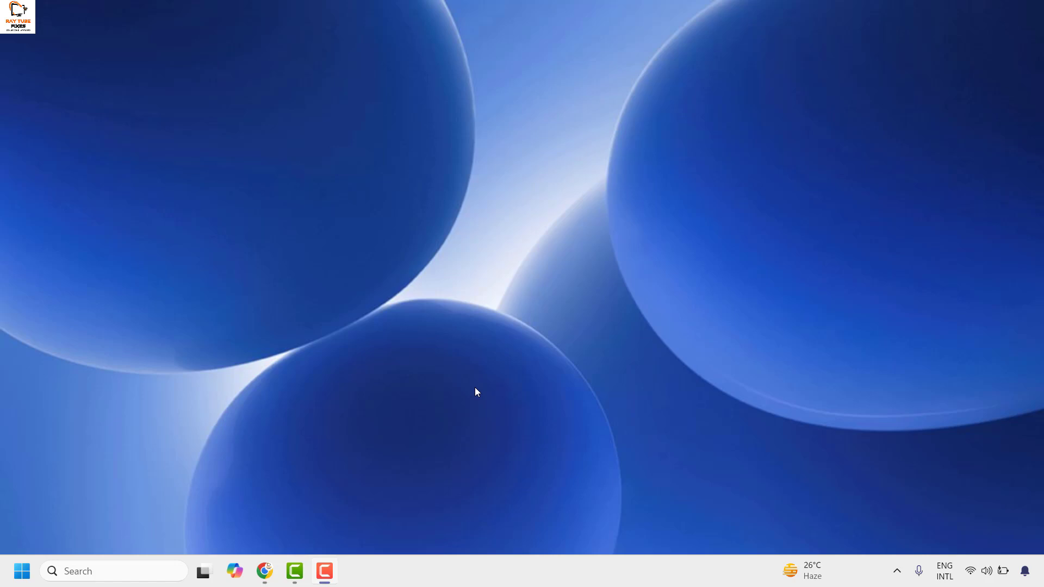
mouse_move(463, 377)
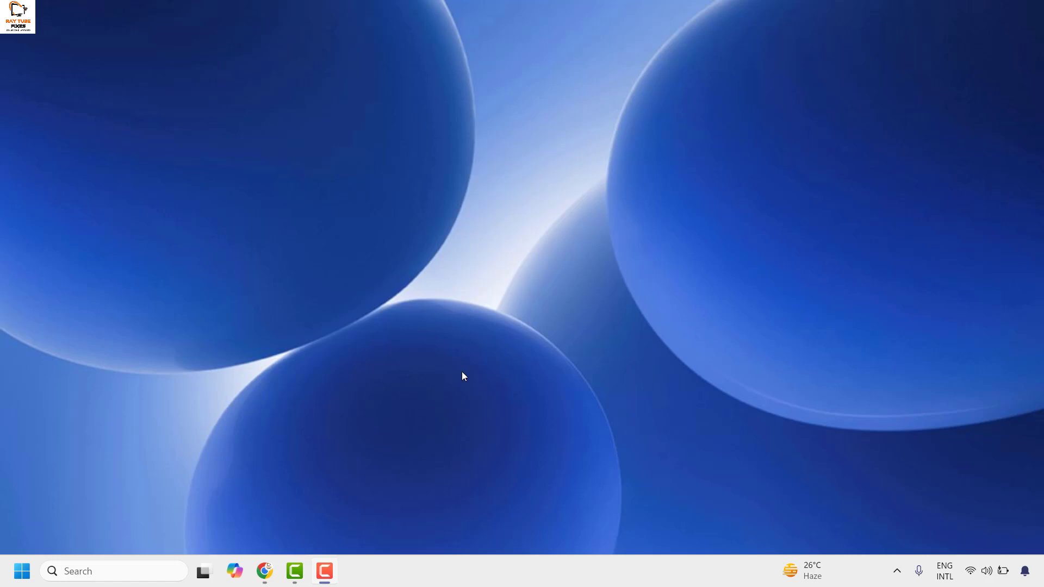
mouse_move(21, 571)
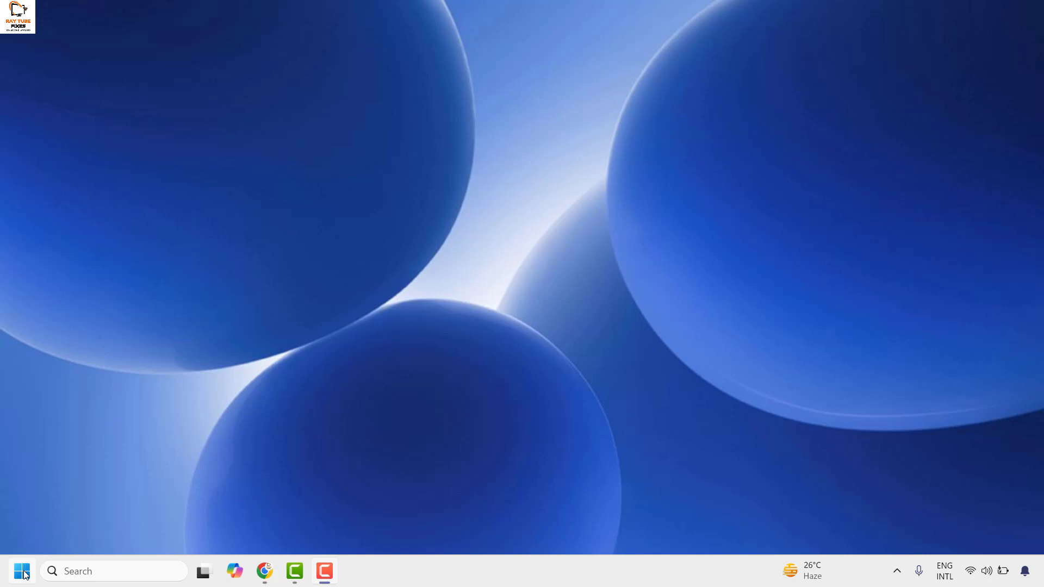
Step: Launch Settings from the Start quick-link menu and go to the Accounts page
right_click(22, 571)
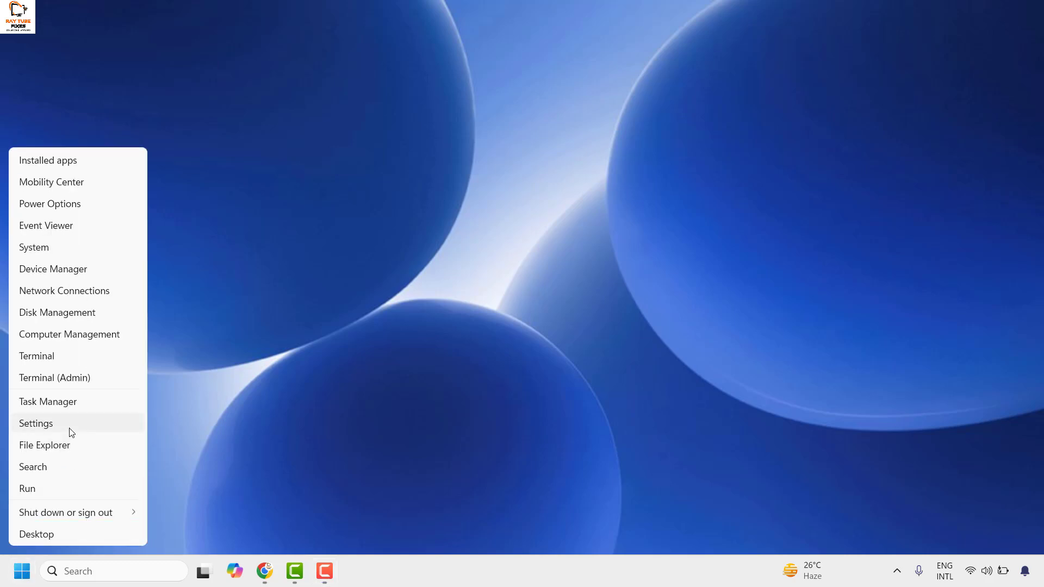
click(36, 424)
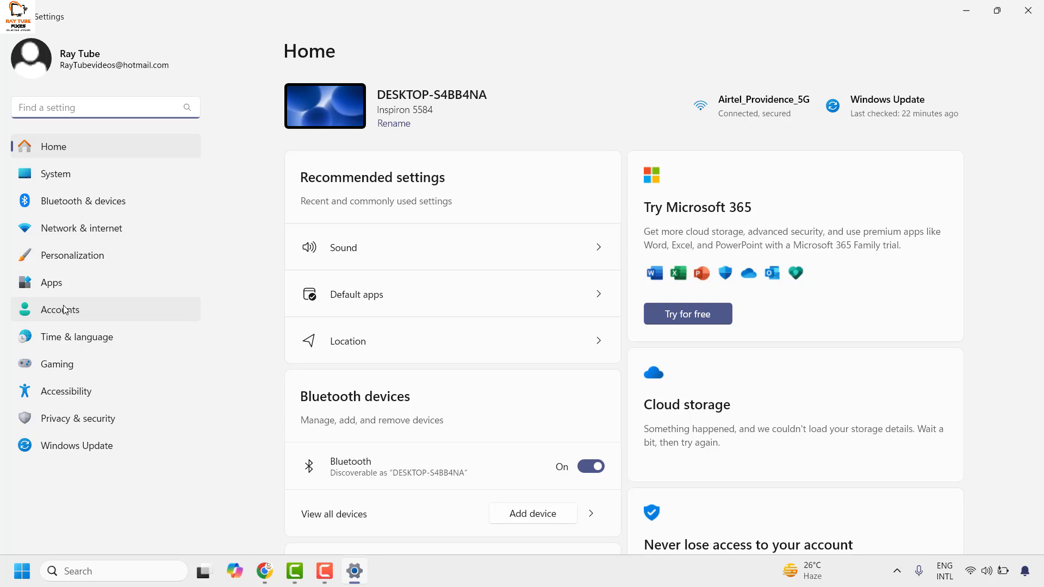
click(59, 309)
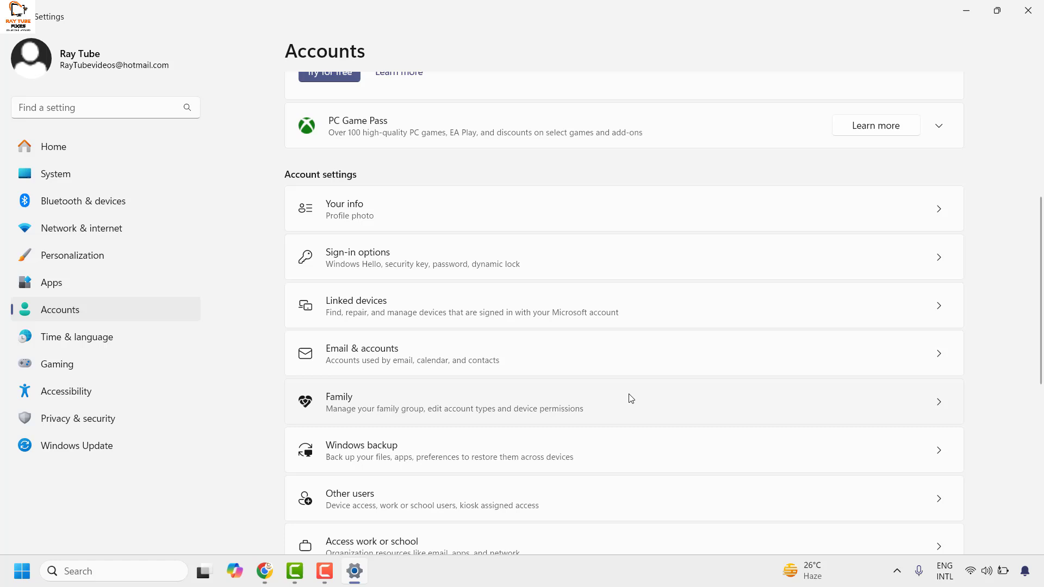
mouse_move(462, 253)
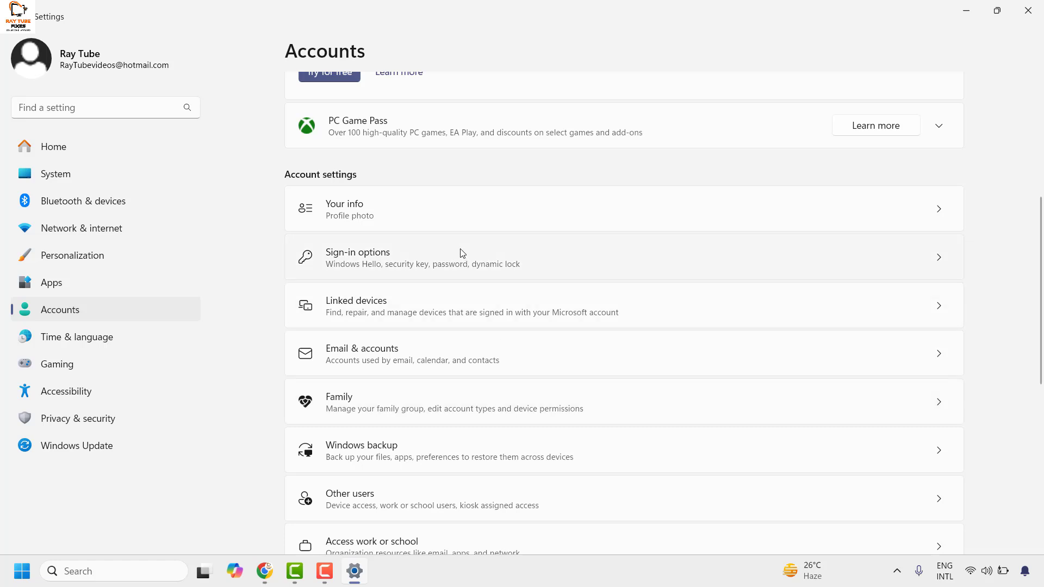
mouse_move(413, 271)
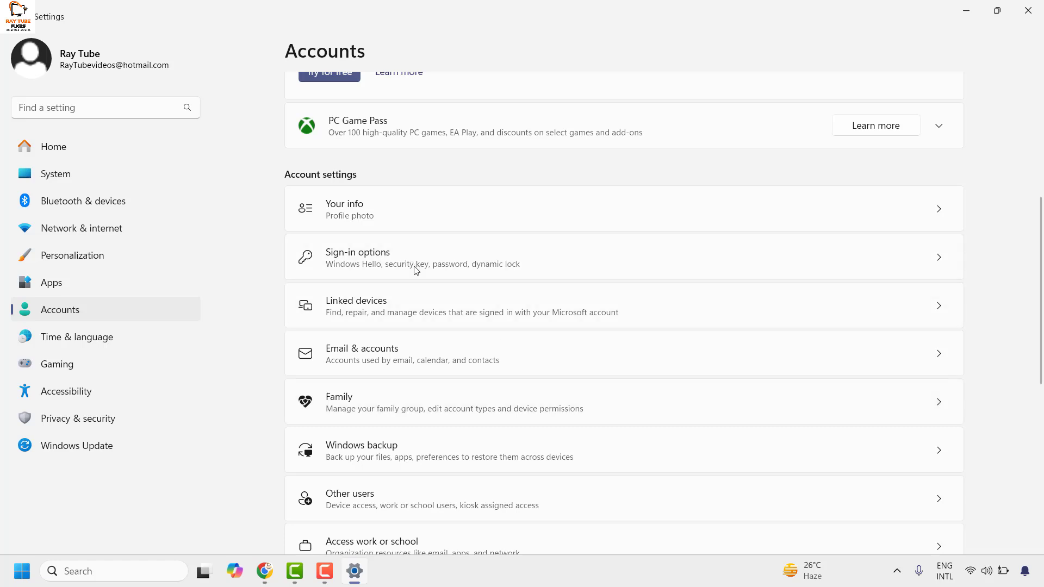
Step: In Sign-in options, switch off 'only allow Windows Hello sign-in for Microsoft accounts'
click(423, 257)
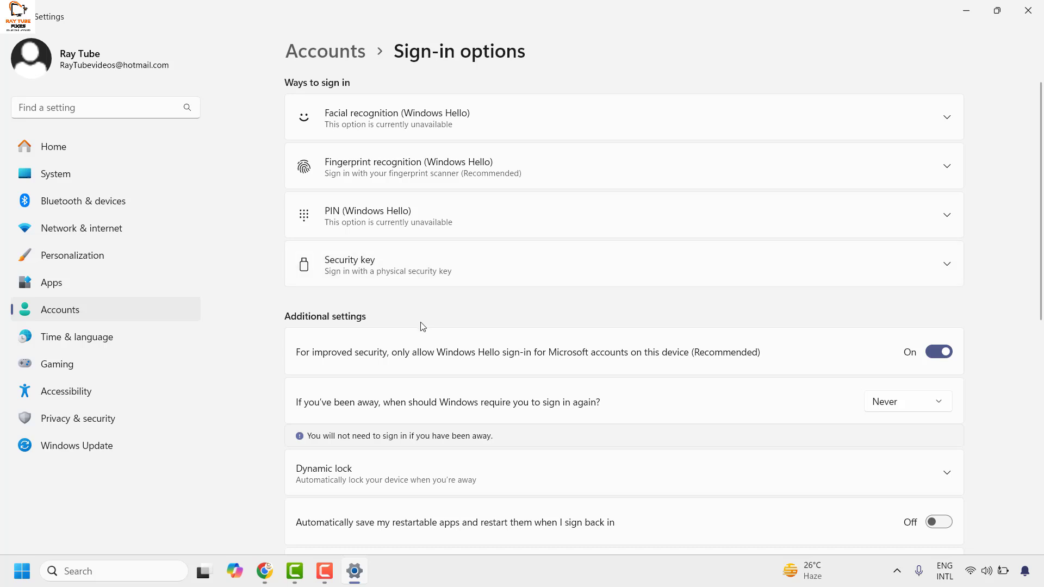
mouse_move(531, 408)
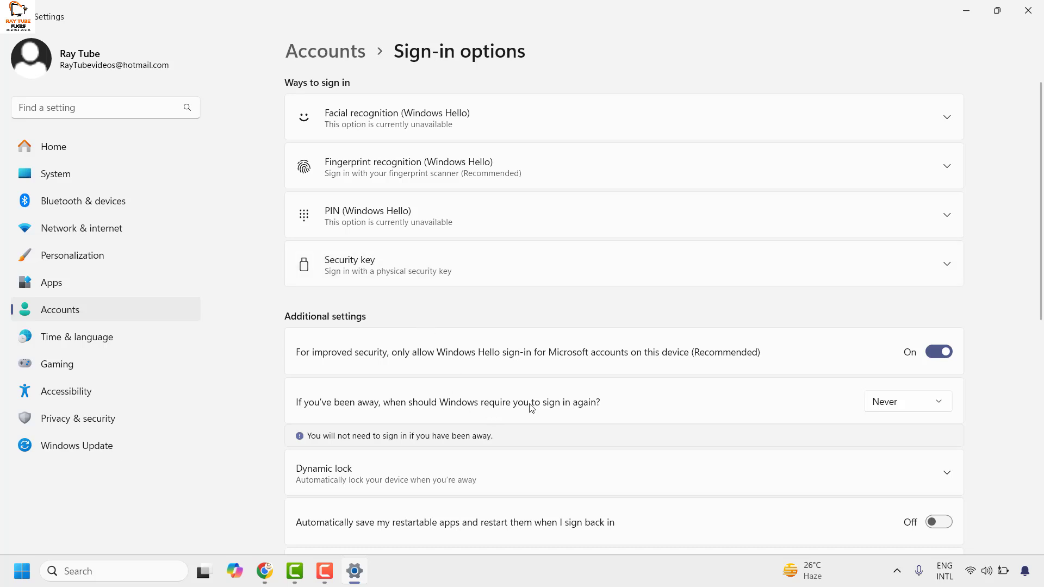
mouse_move(314, 368)
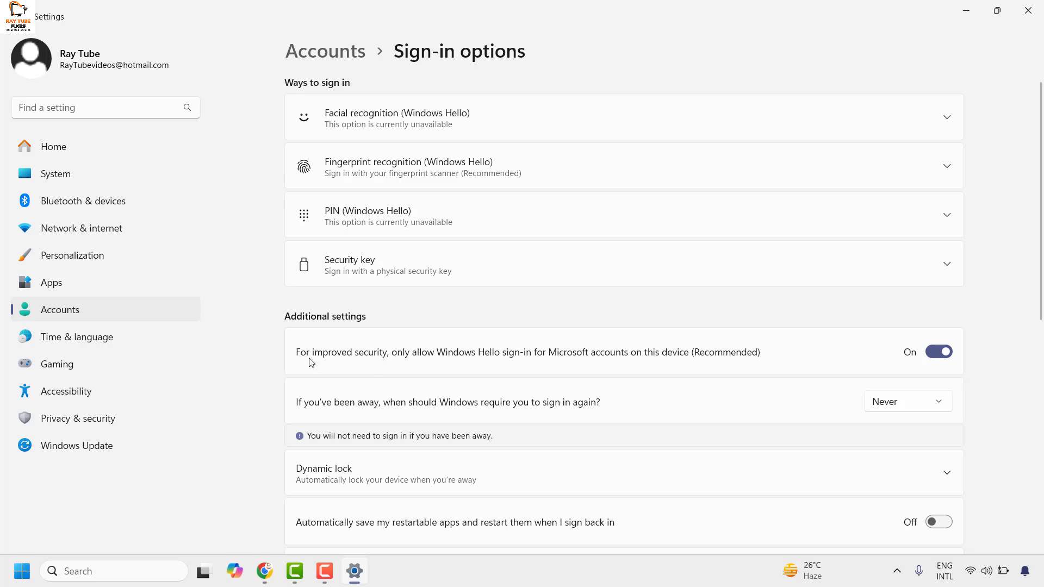
mouse_move(399, 363)
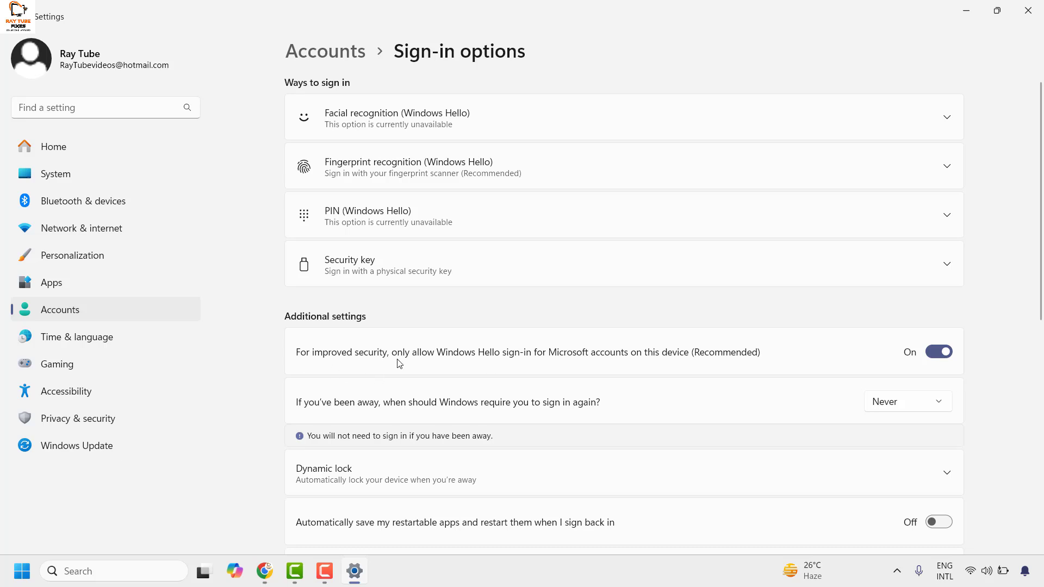
mouse_move(524, 378)
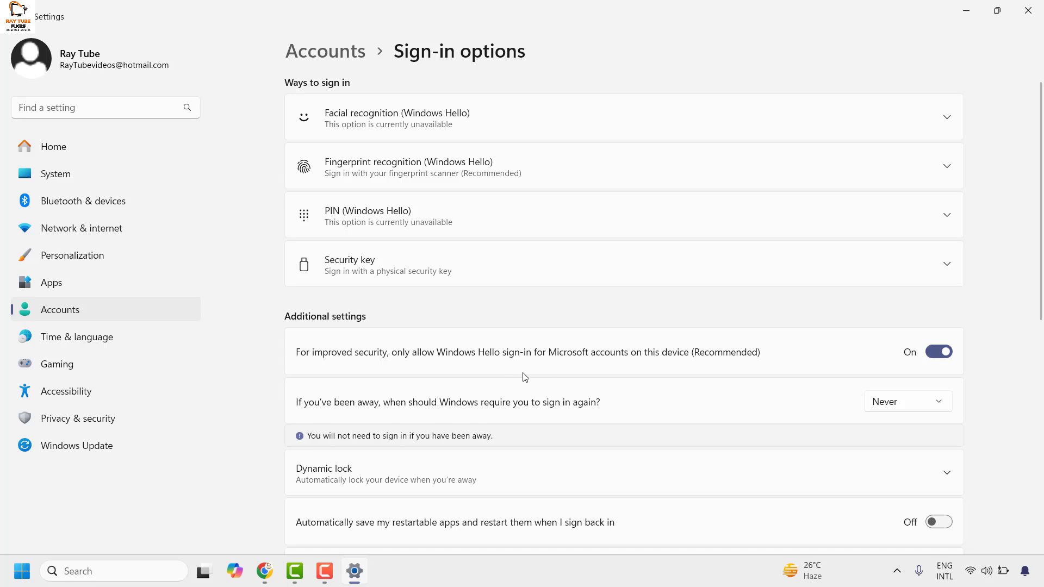
click(939, 351)
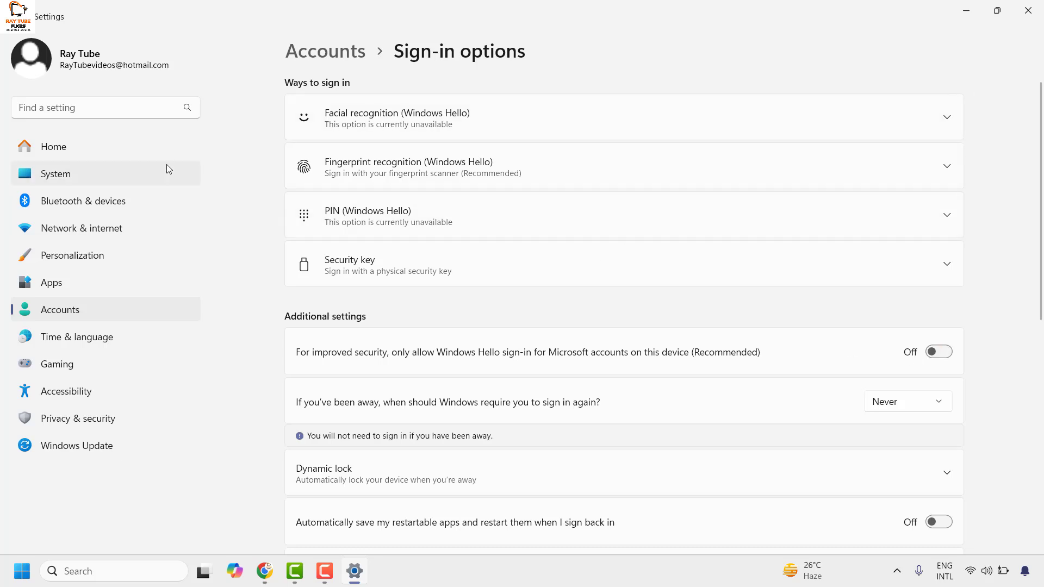
mouse_move(61, 315)
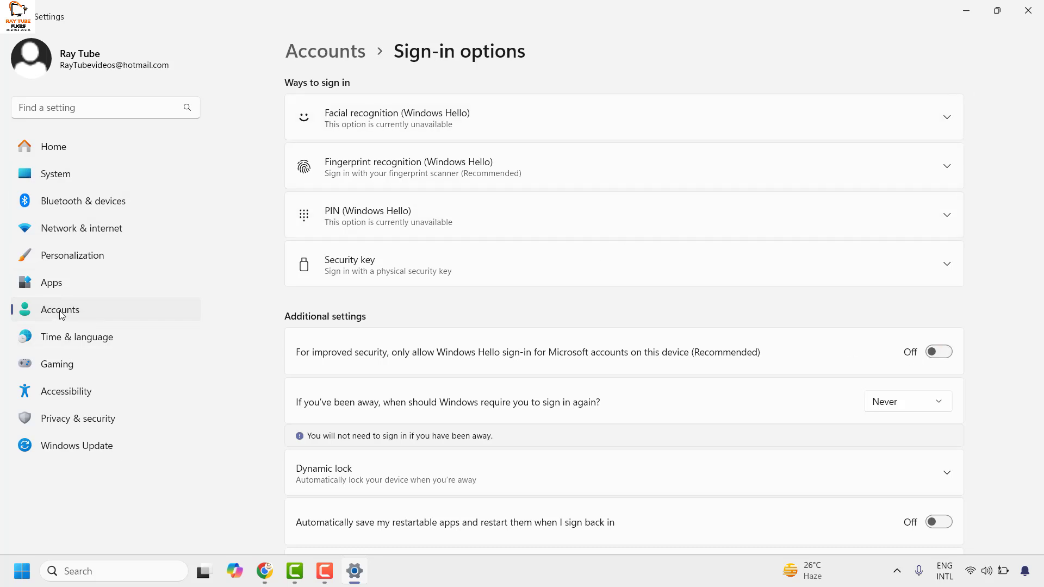
Step: Return to Accounts so Sign-in options refreshes and lists the Password option
click(60, 310)
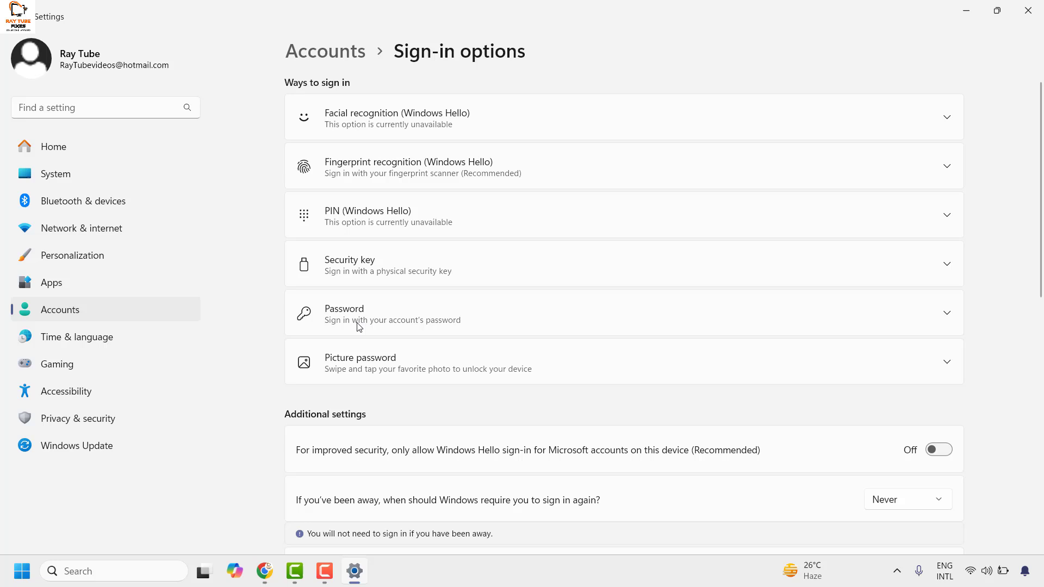
mouse_move(867, 481)
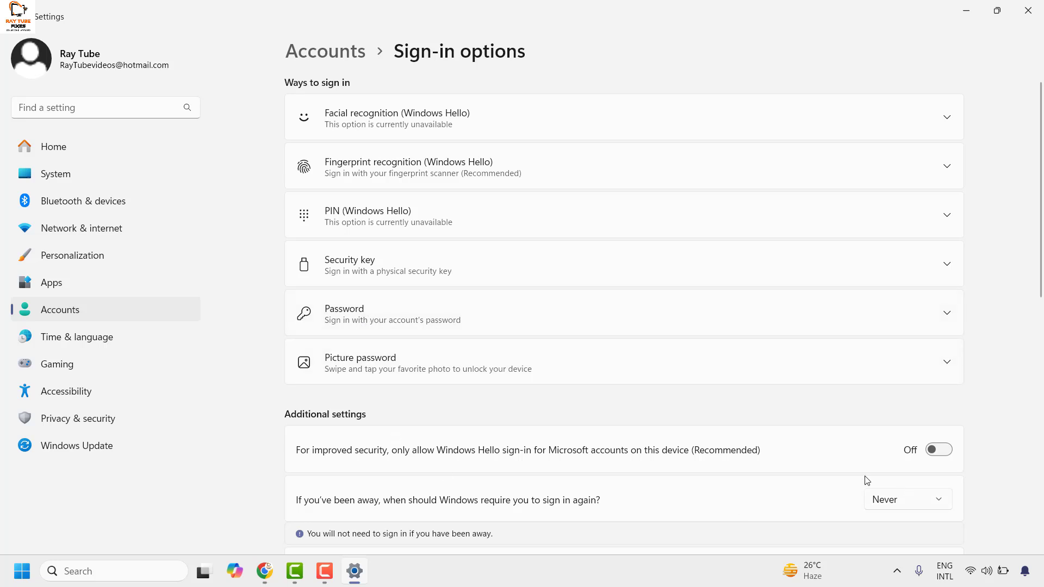
mouse_move(378, 322)
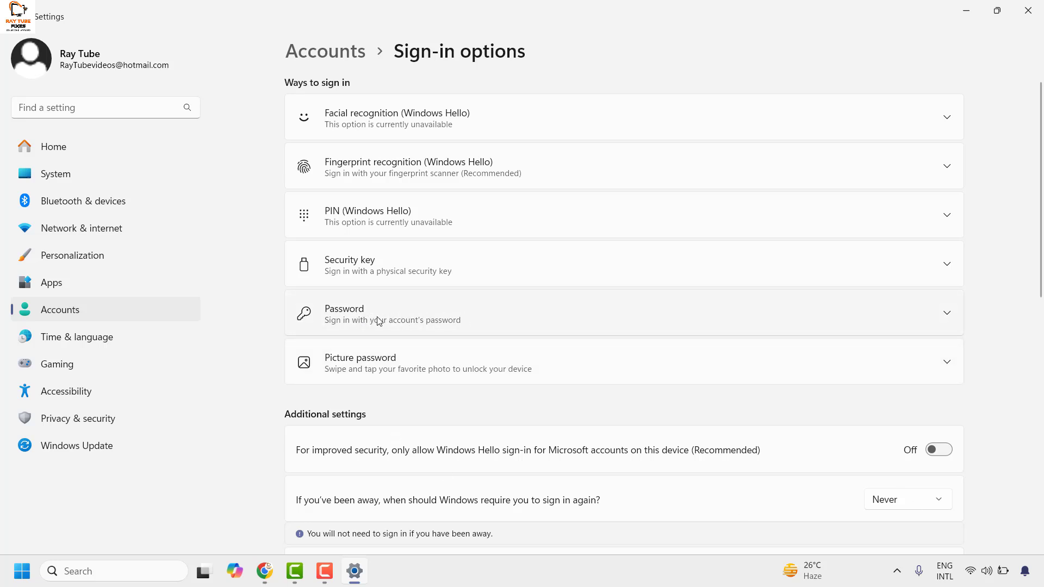
mouse_move(920, 326)
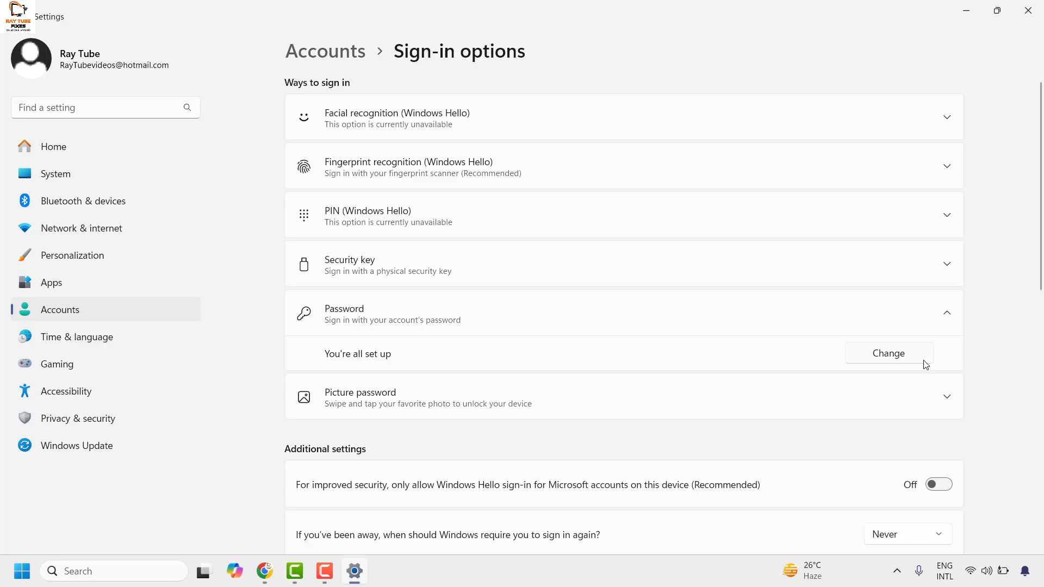
mouse_move(899, 365)
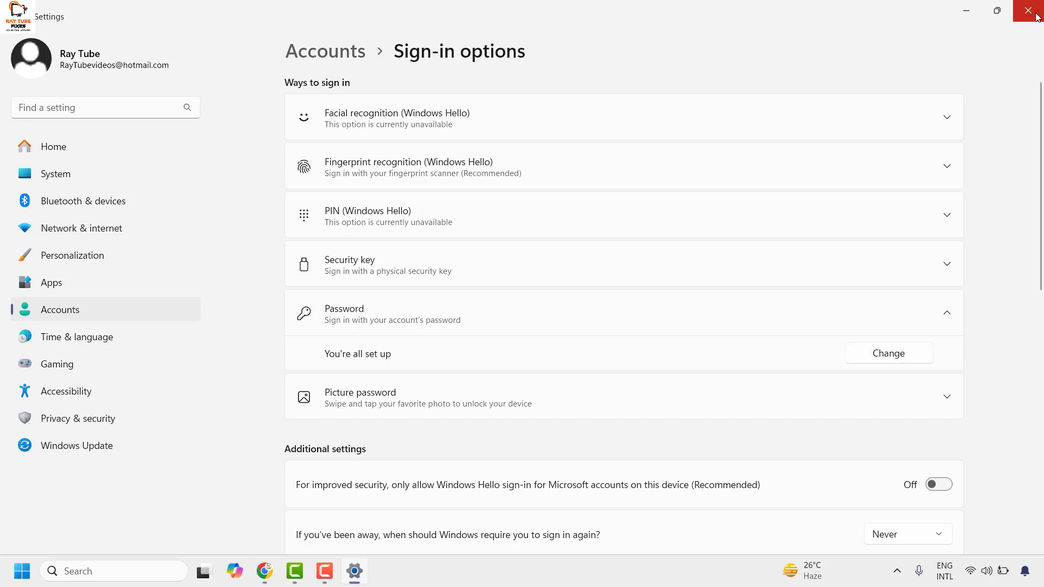
mouse_move(1028, 12)
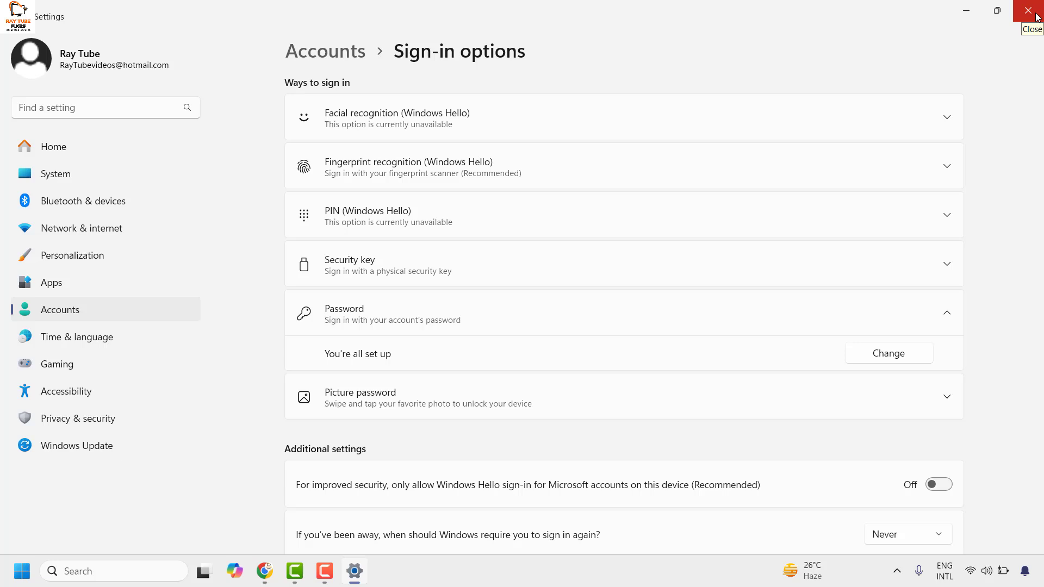
Step: Close the Settings window, returning to the desktop
click(1031, 11)
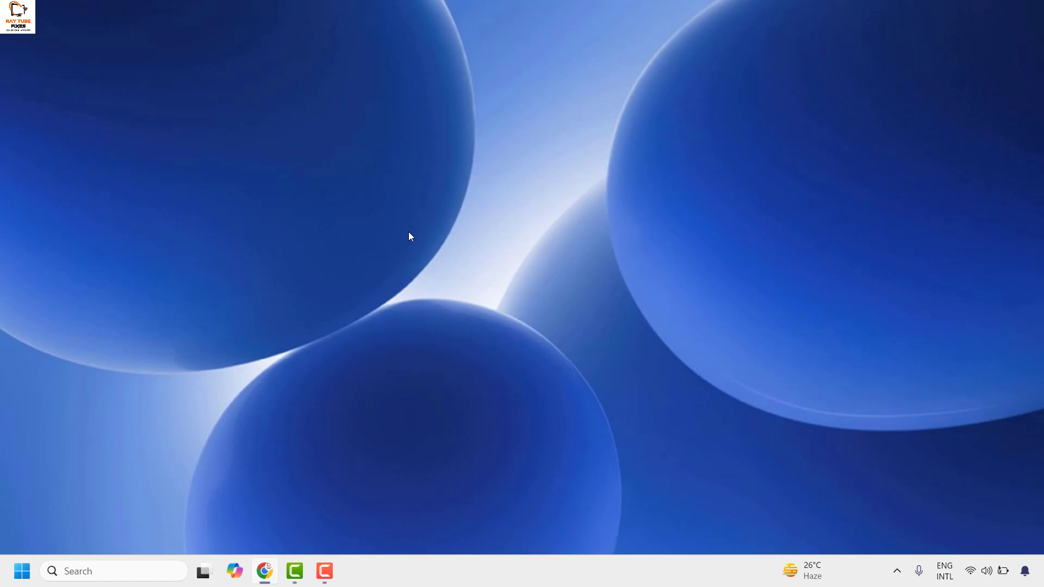
mouse_move(410, 236)
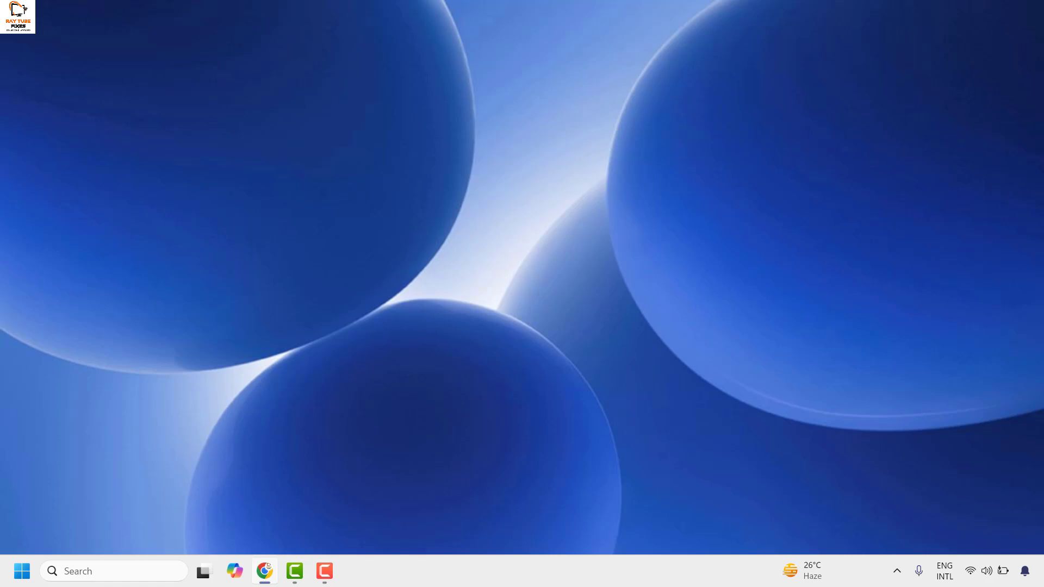